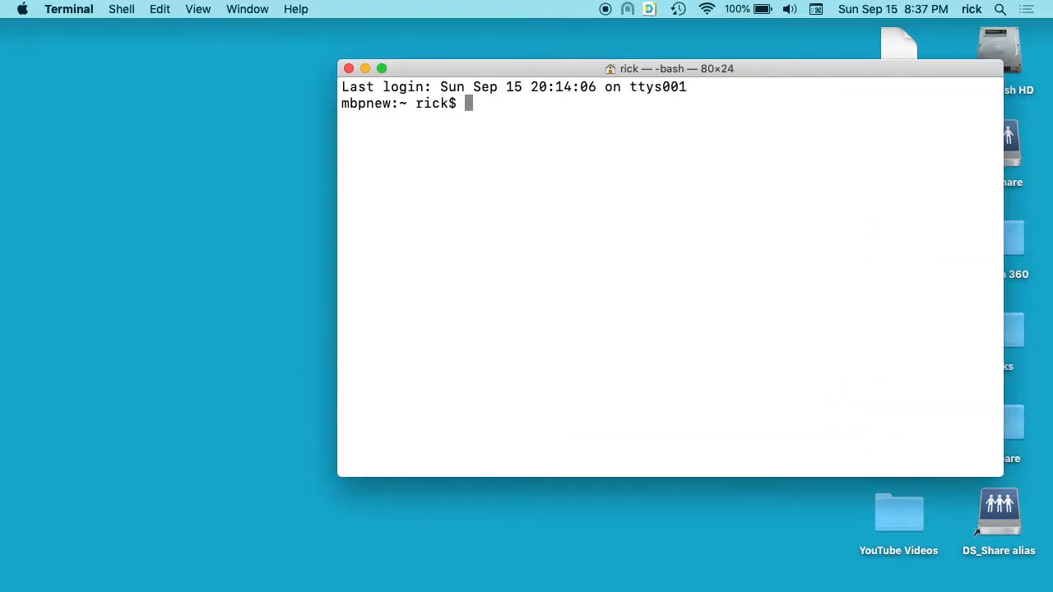
Step: Install ClusterSSH on the Mac with 'sudo port install clusterssh', then clear the screen
{"action": "left_click_drag", "start_coordinate": [670, 69], "coordinate": [345, 73]}
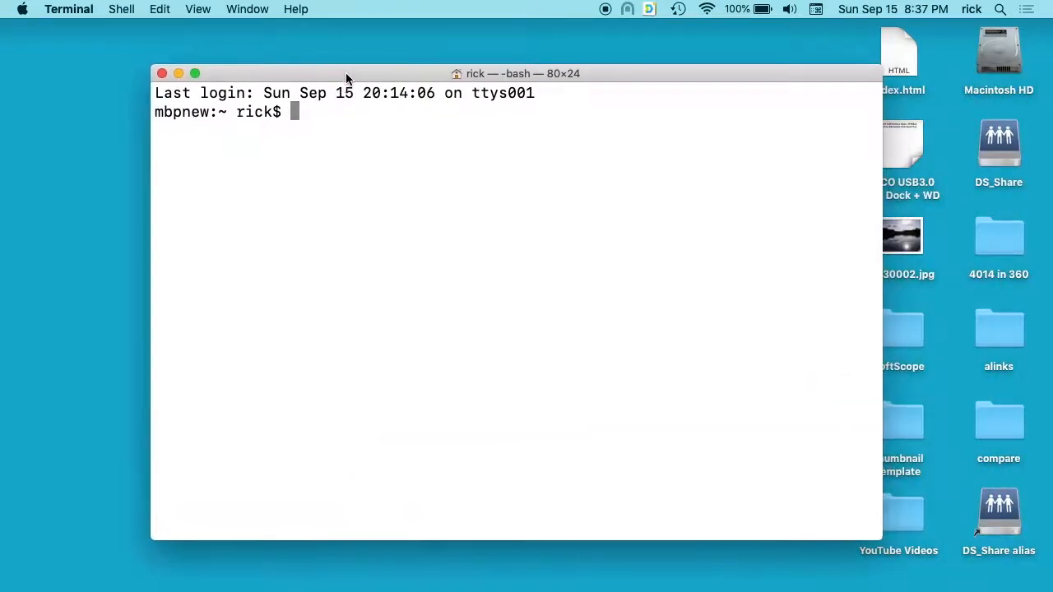
{"action": "type", "text": "sudo por"}
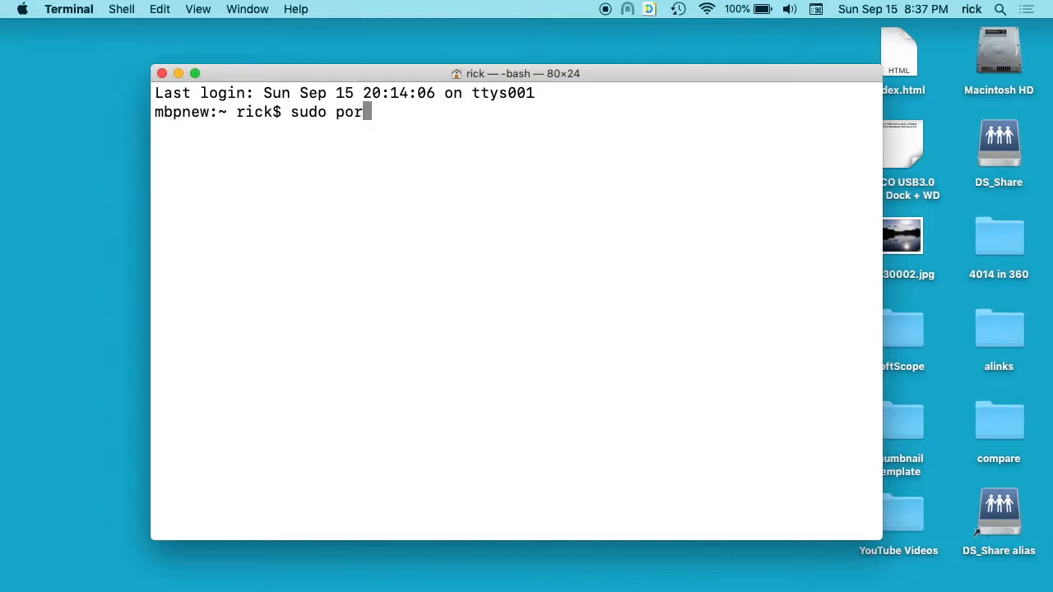
{"action": "type", "text": "t"}
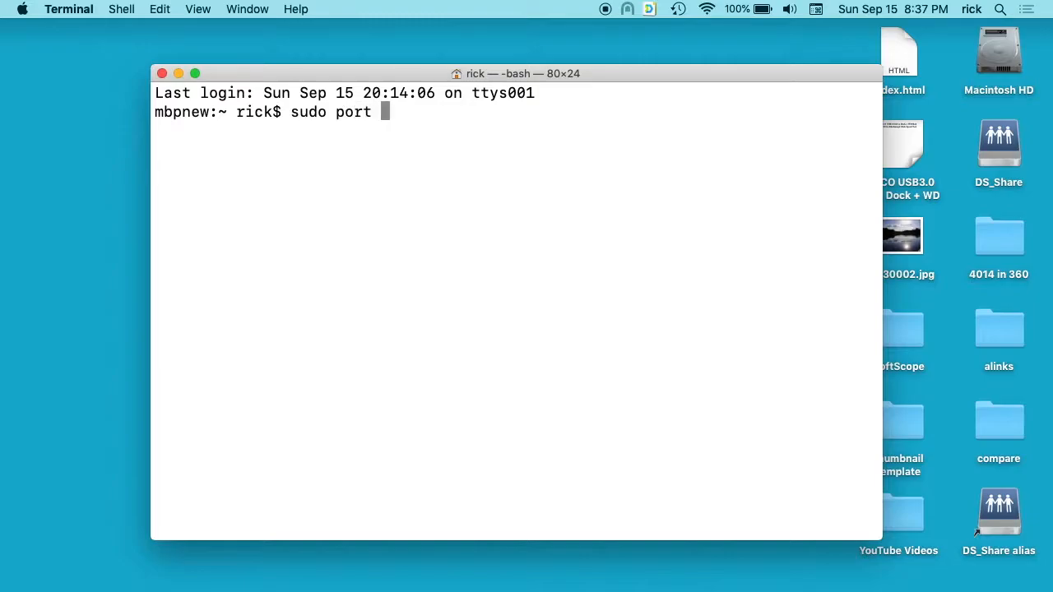
{"action": "type", "text": "install"}
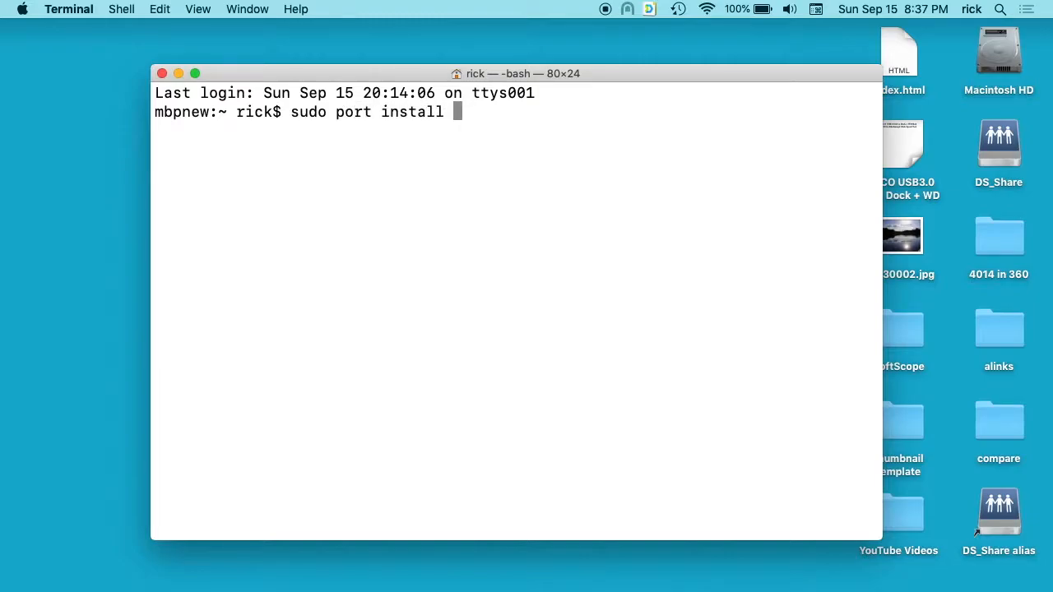
{"action": "type", "text": "clusterssh"}
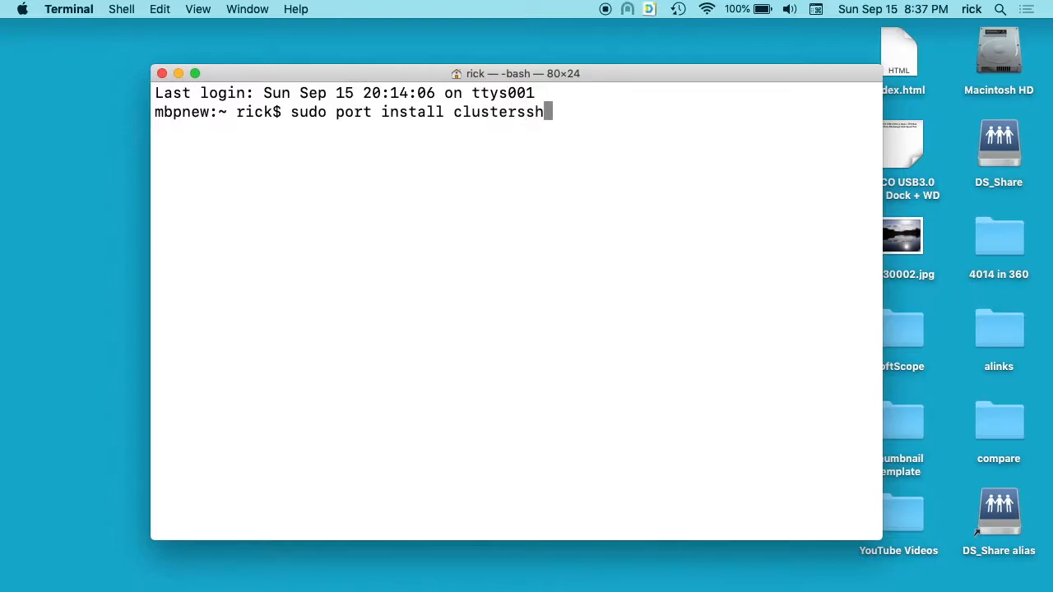
{"action": "key", "text": "return"}
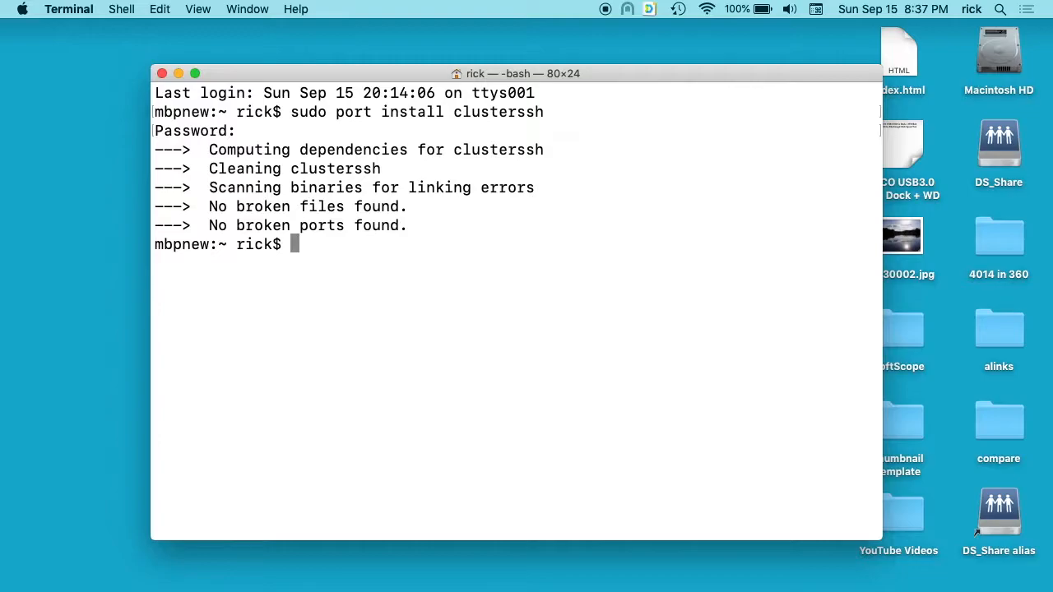
{"action": "type", "text": "c"}
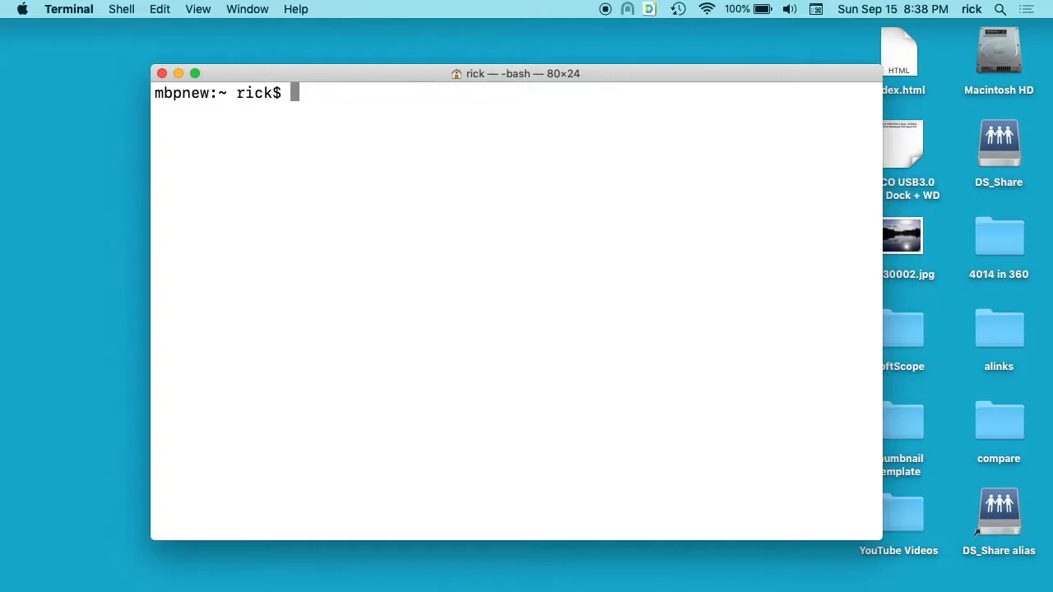
Step: Run 'cssh -l rick' for hosts 192.168.7.150, 192.168.7.181 and 192.168.7.187
{"action": "type", "text": "cssh -l rick 192.168.7.150 192.168.7.181 192.168.7.187"}
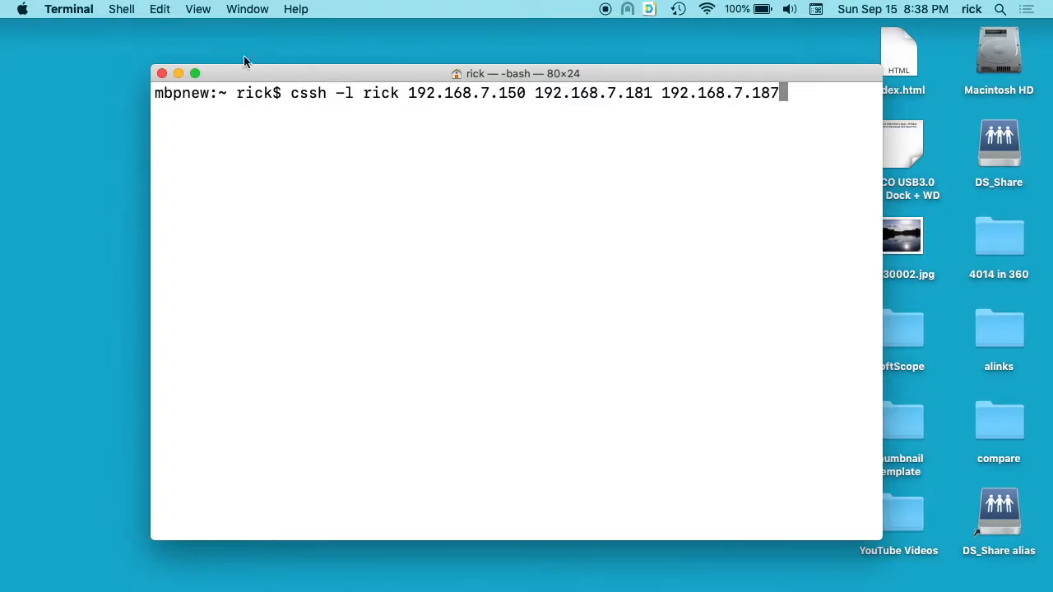
{"action": "mouse_move", "coordinate": [289, 94]}
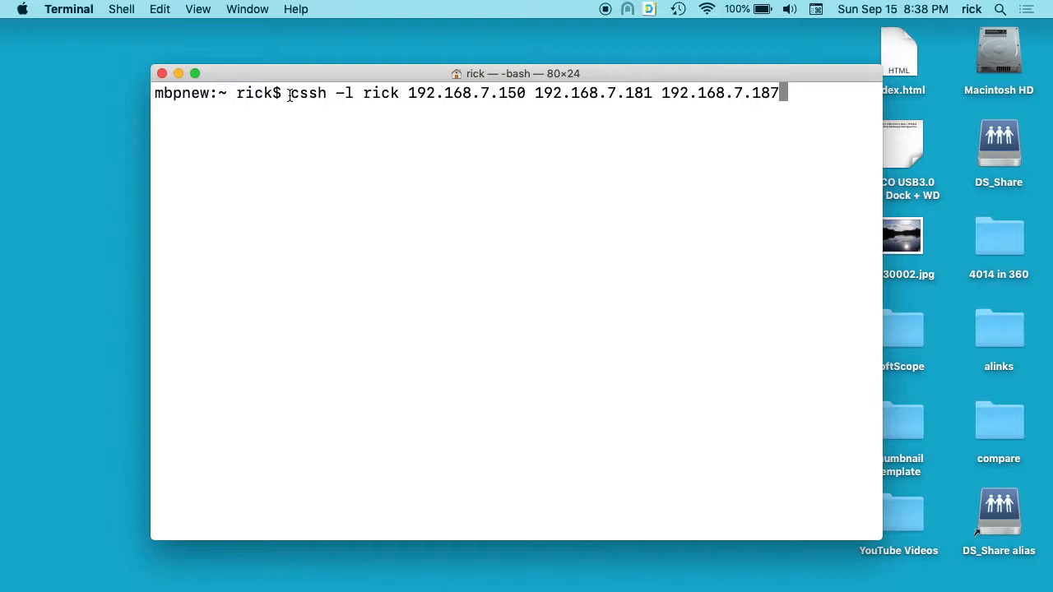
{"action": "mouse_move", "coordinate": [292, 99]}
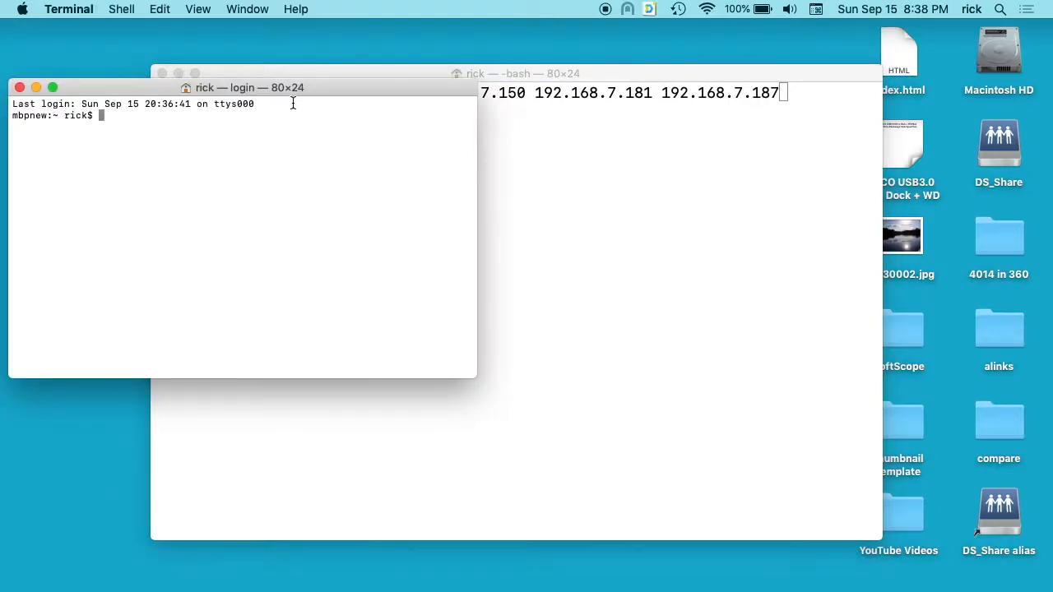
{"action": "type", "text": "cssh"}
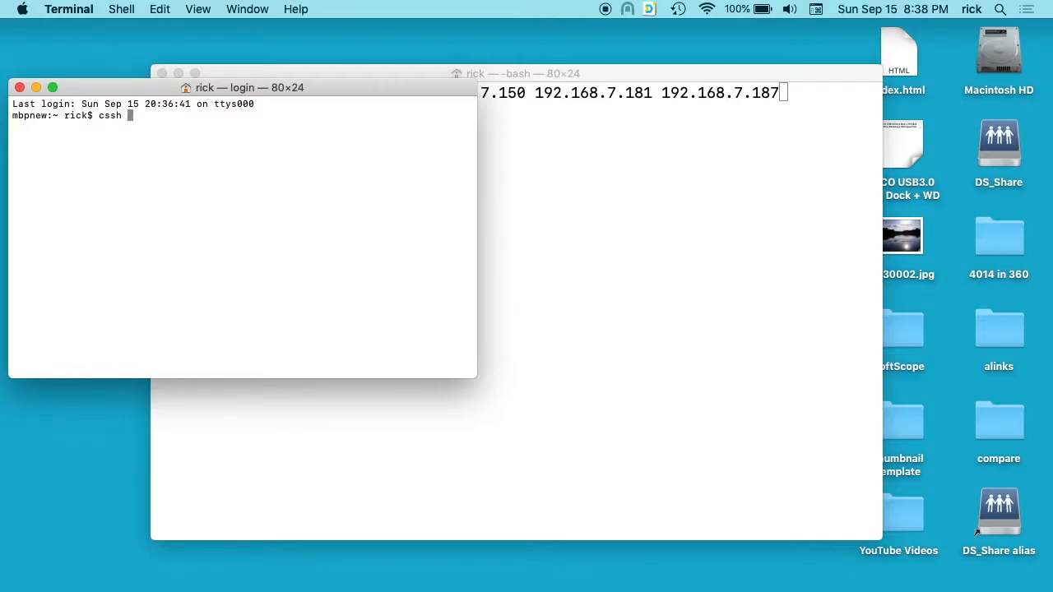
{"action": "type", "text": "--h"}
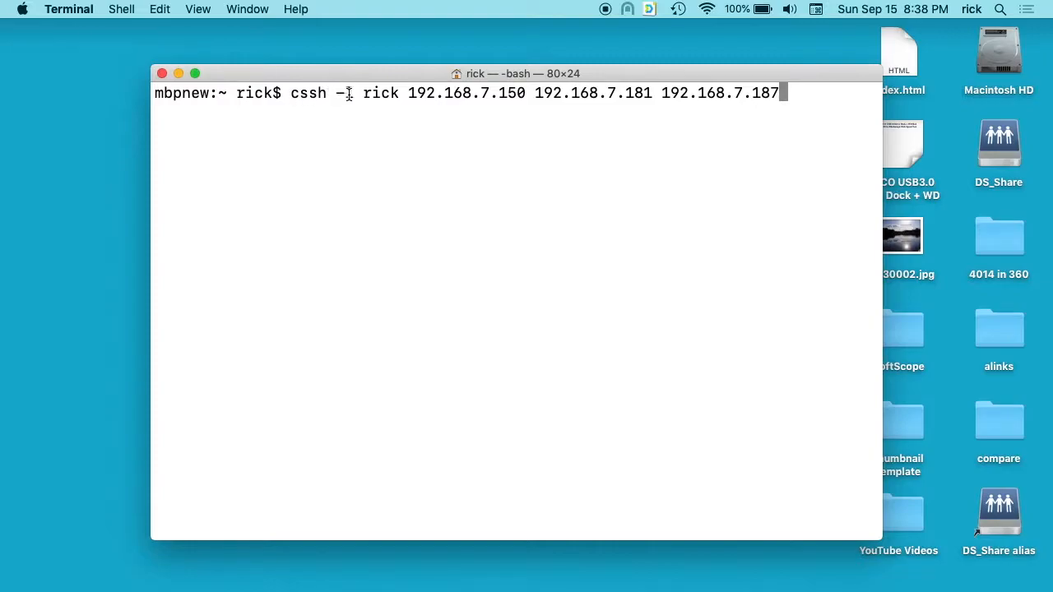
{"action": "type", "text": "l"}
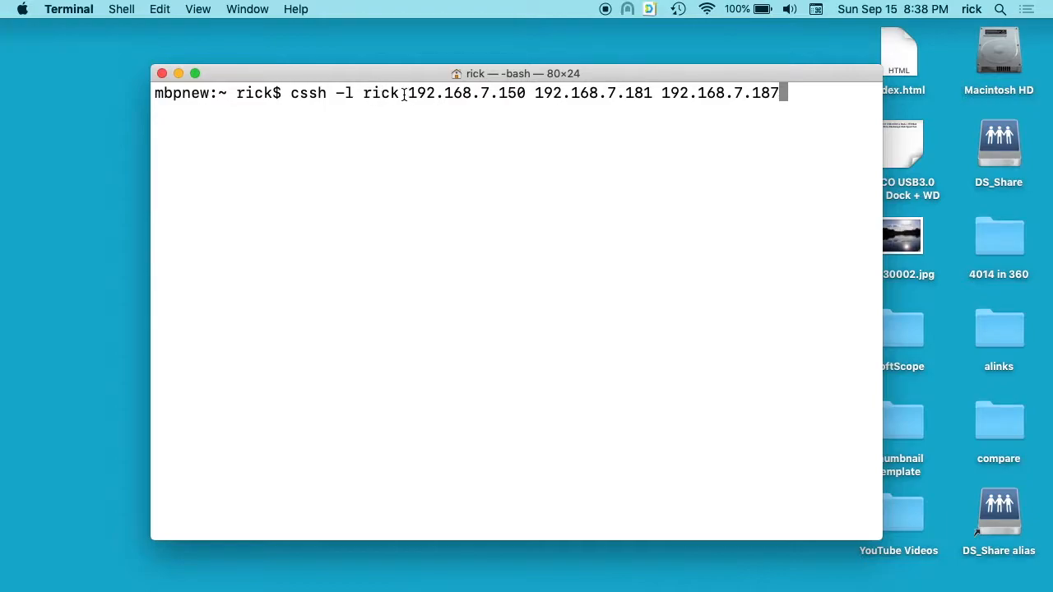
{"action": "mouse_move", "coordinate": [837, 92]}
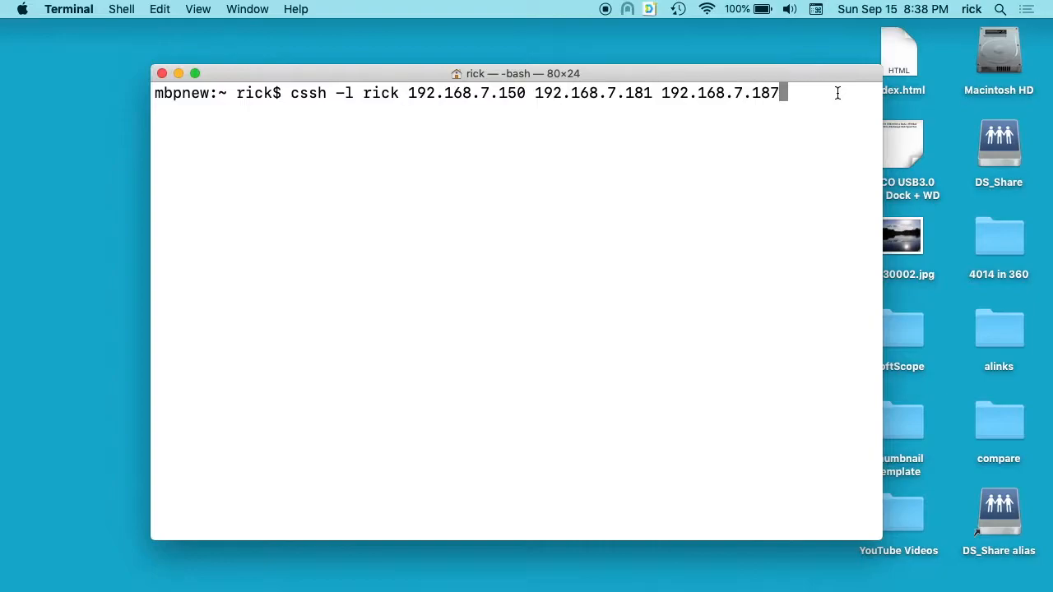
{"action": "key", "text": "Return"}
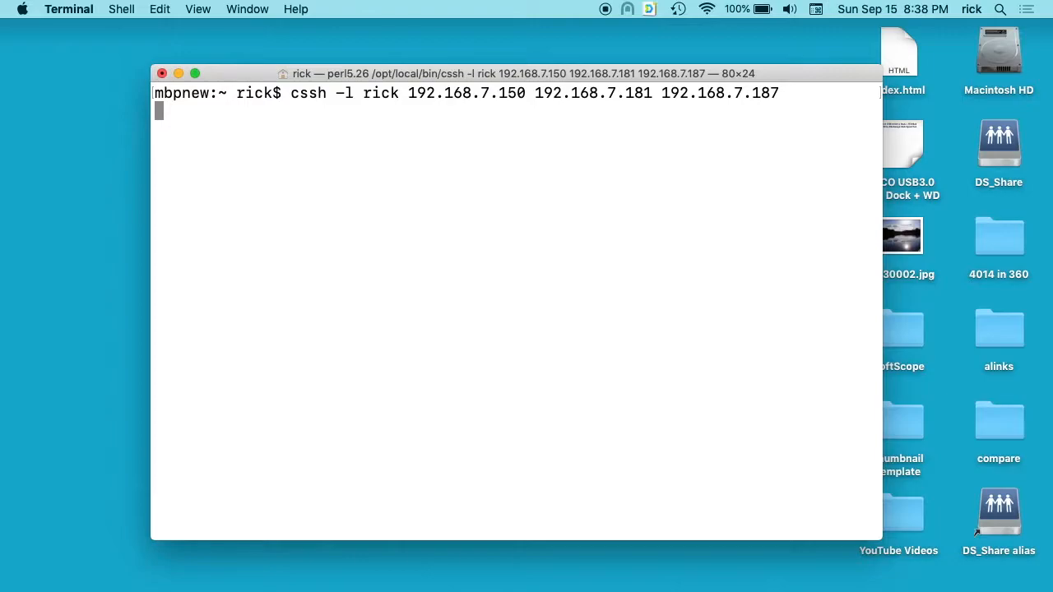
Step: Answer 'yes' in the shared CSSH input to accept all three host fingerprints
{"action": "key", "text": "Return"}
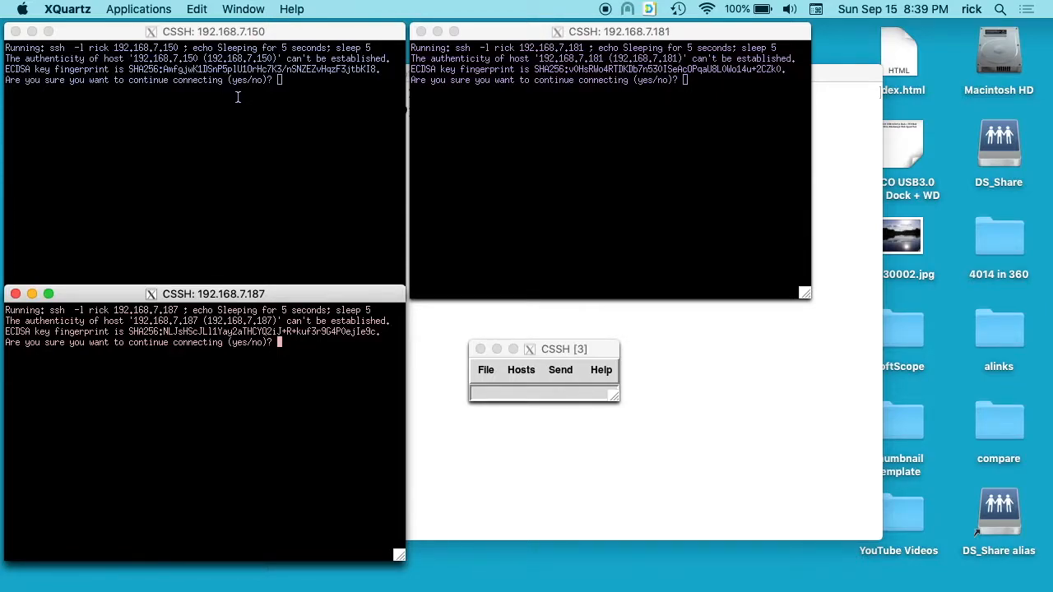
{"action": "mouse_move", "coordinate": [451, 338]}
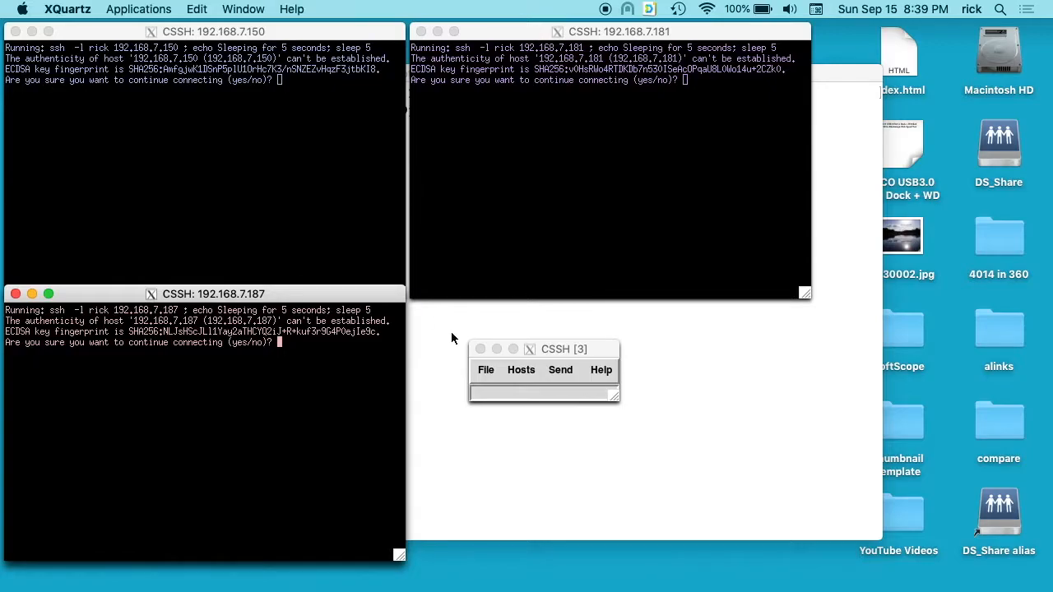
{"action": "left_click", "coordinate": [564, 348]}
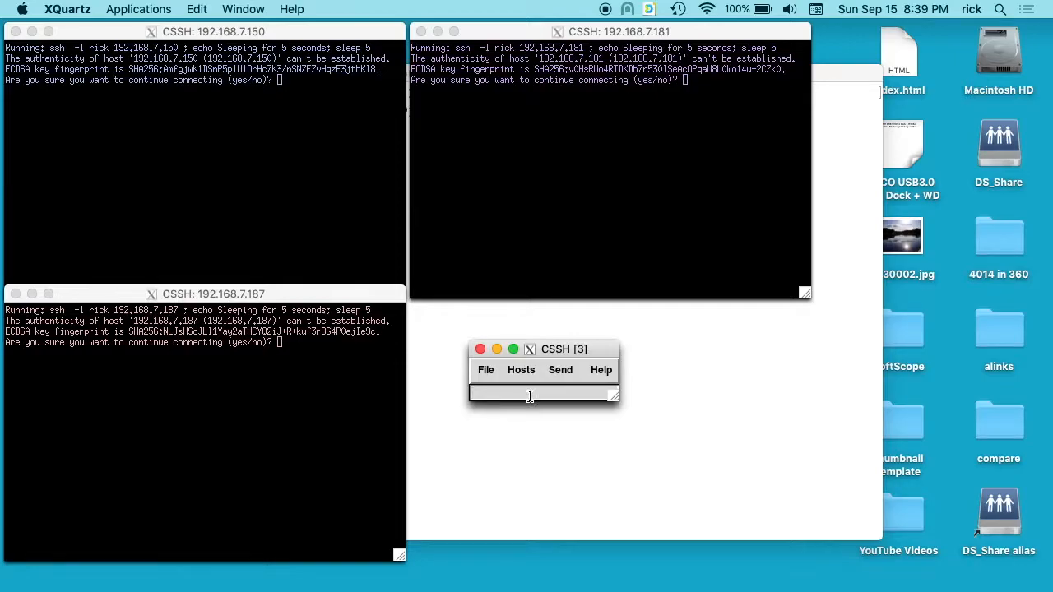
{"action": "type", "text": "yes"}
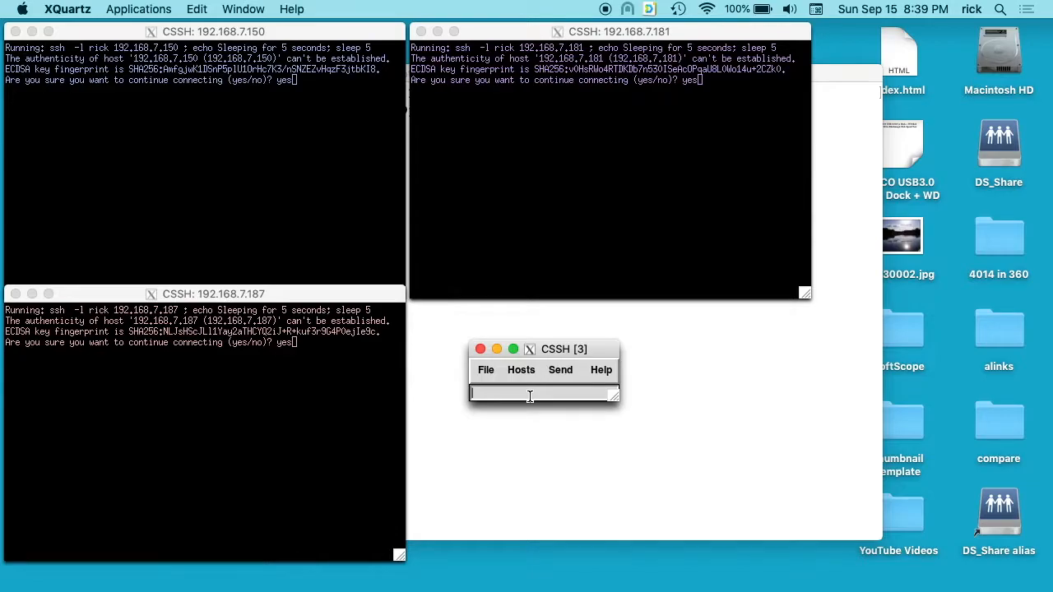
{"action": "key", "text": "Return"}
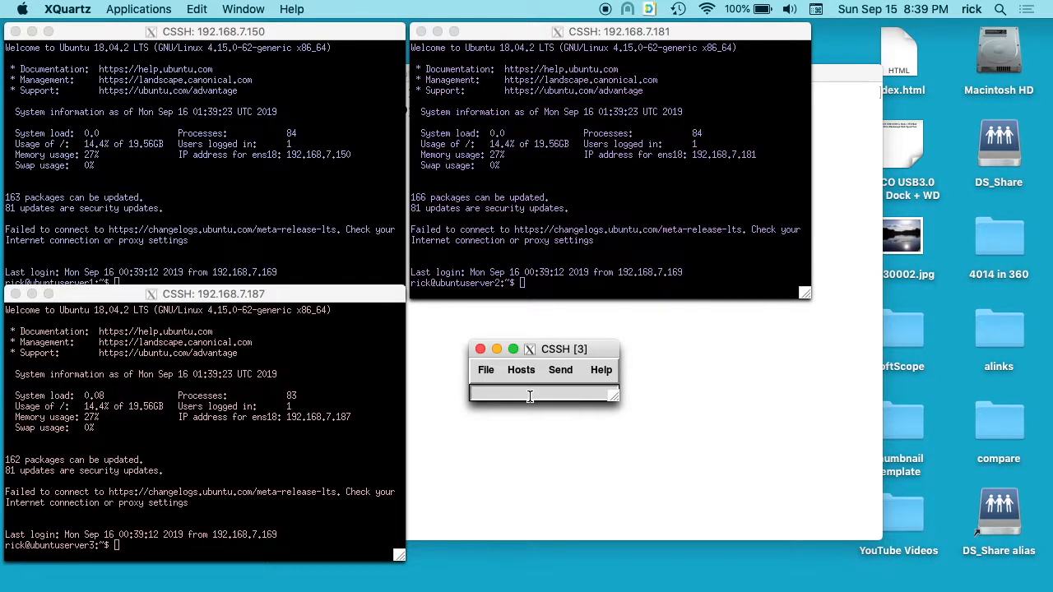
{"action": "mouse_move", "coordinate": [356, 294]}
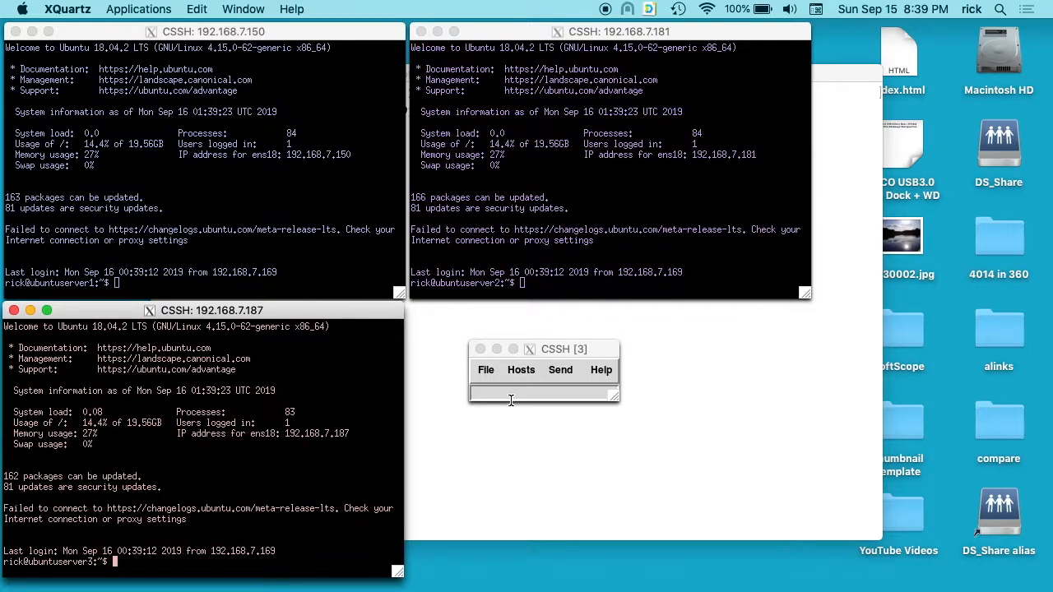
{"action": "left_click", "coordinate": [542, 394]}
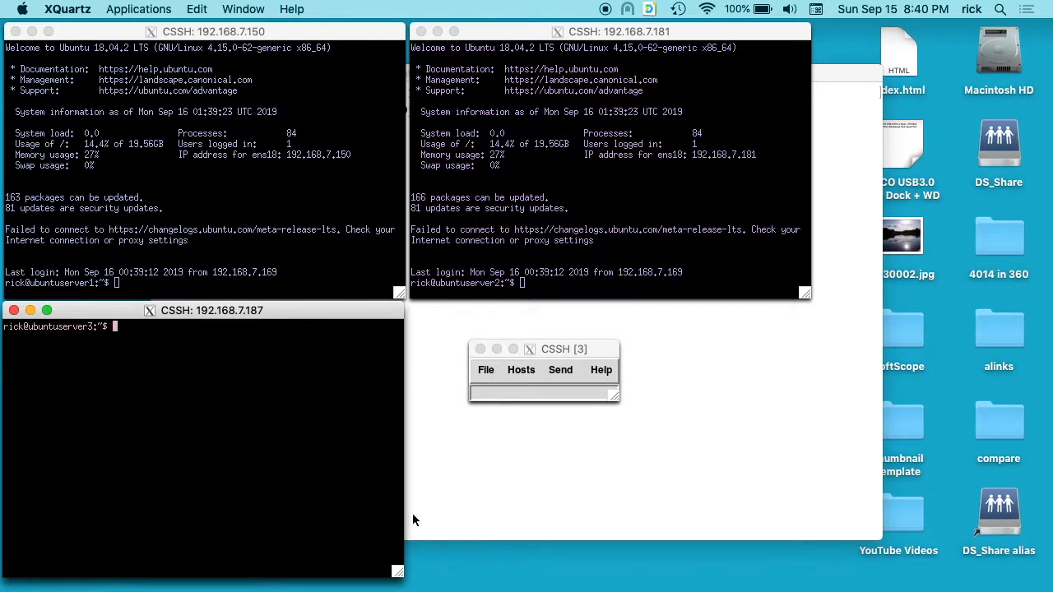
Step: Clear all three screens and open /etc/apt/apt.conf.d/00aptproxy in nano with sudo
{"action": "type", "text": "clear"}
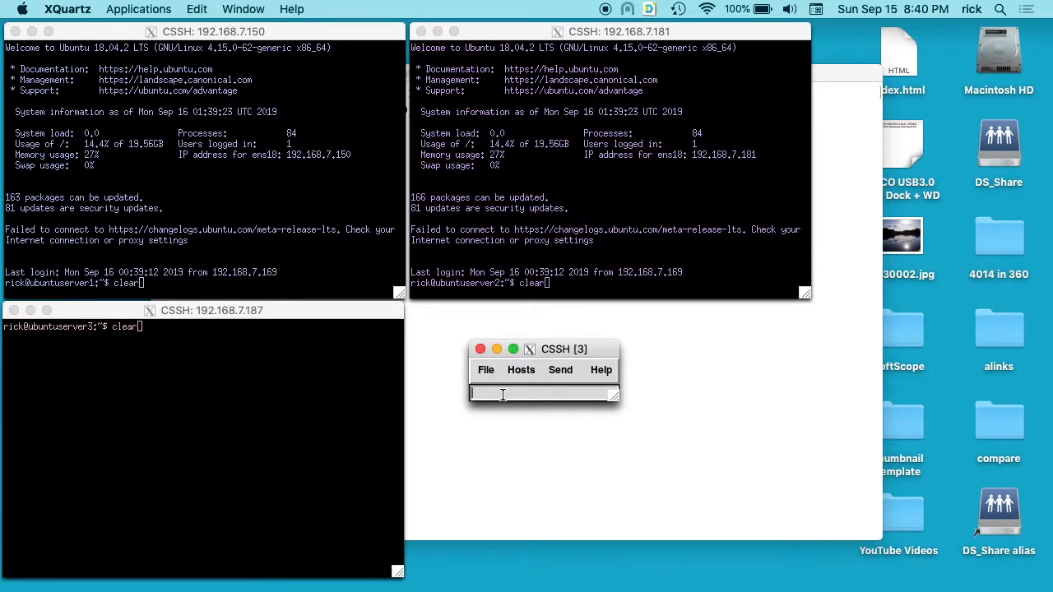
{"action": "key", "text": "Return"}
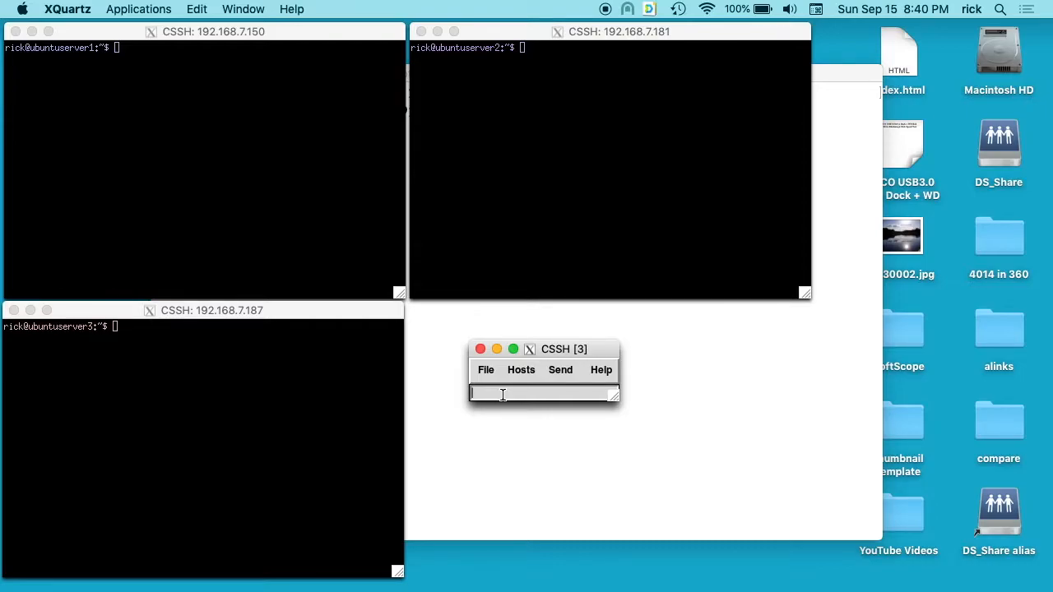
{"action": "type", "text": "sudo"}
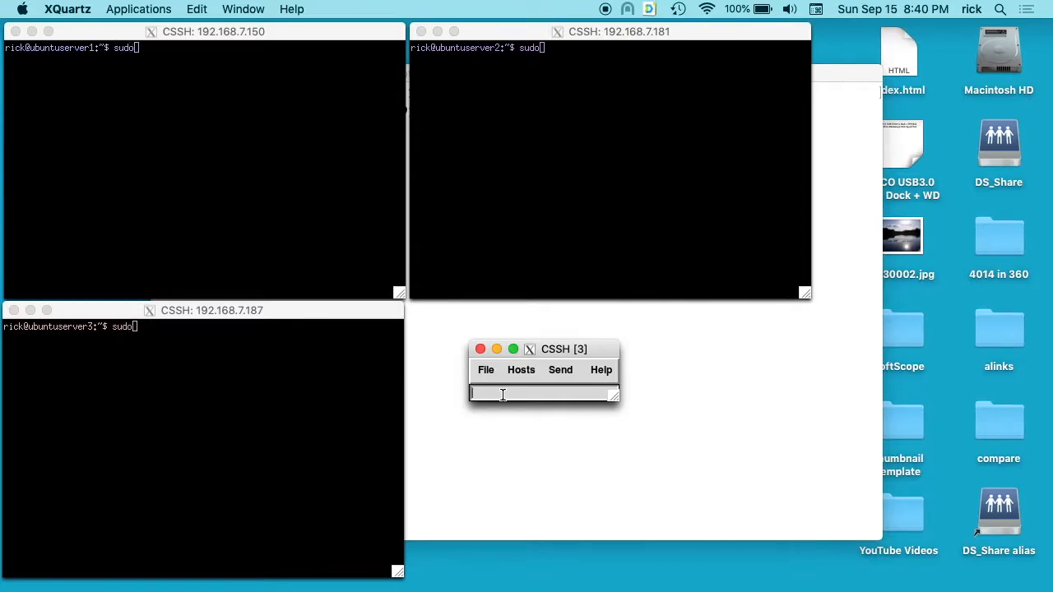
{"action": "type", "text": "nano"}
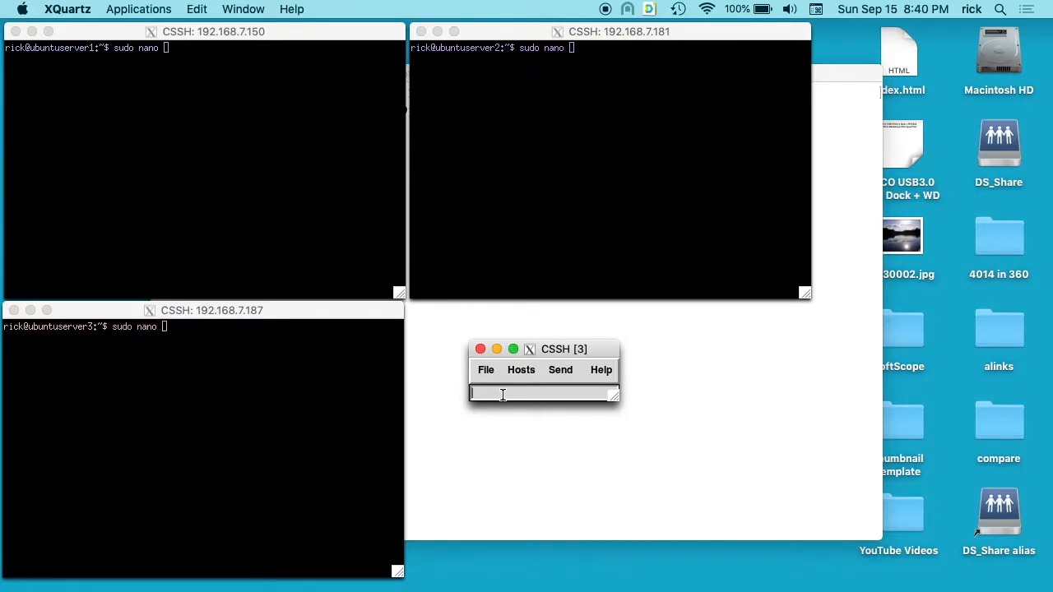
{"action": "type", "text": "/etc"}
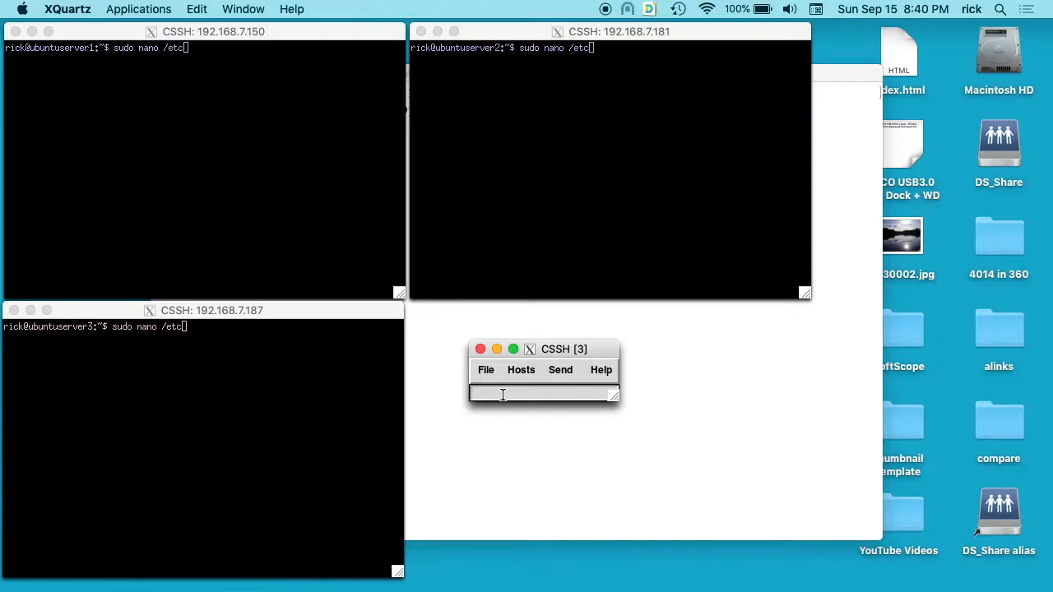
{"action": "type", "text": "/apt"}
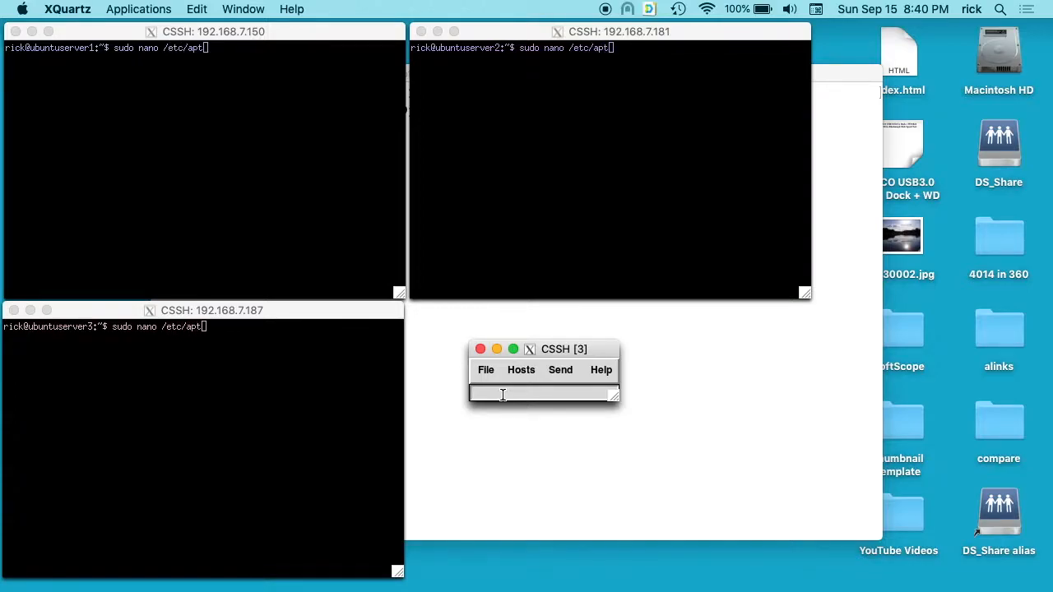
{"action": "type", "text": "/apt"}
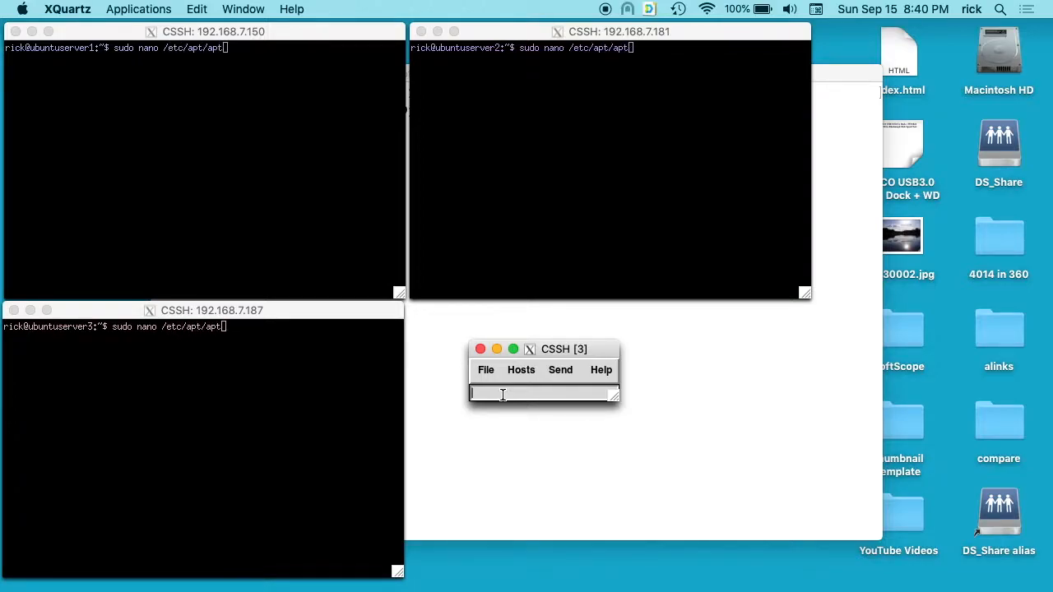
{"action": "type", "text": "conf.d/"}
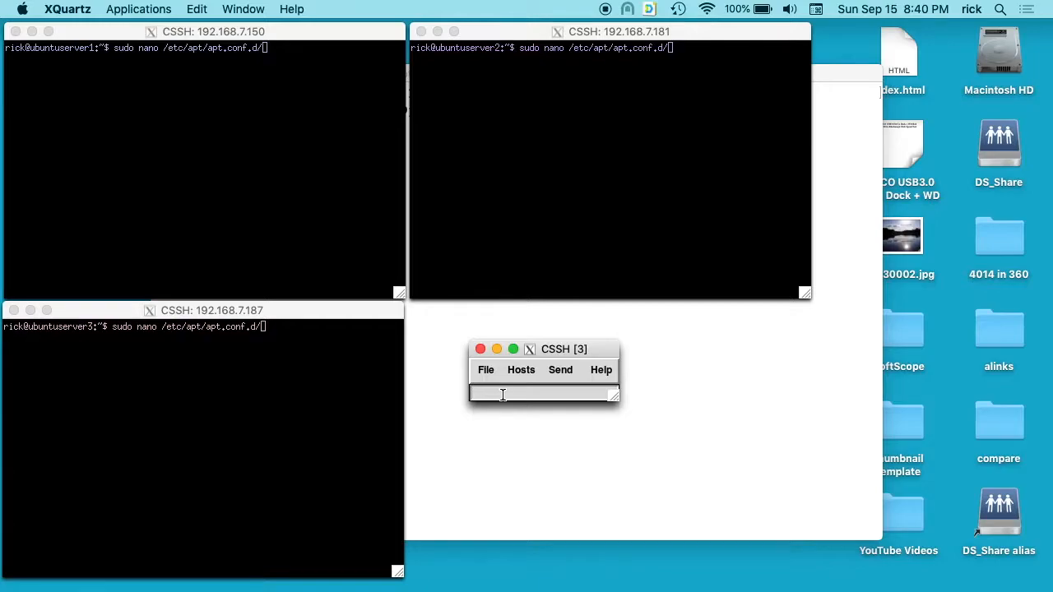
{"action": "type", "text": "00aptproxy"}
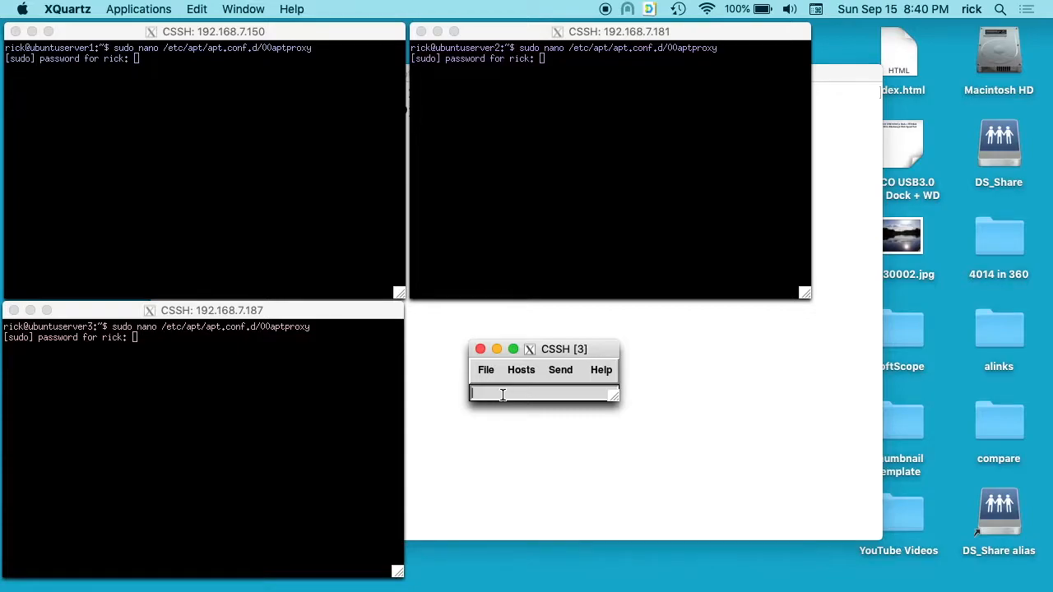
{"action": "key", "text": "Return"}
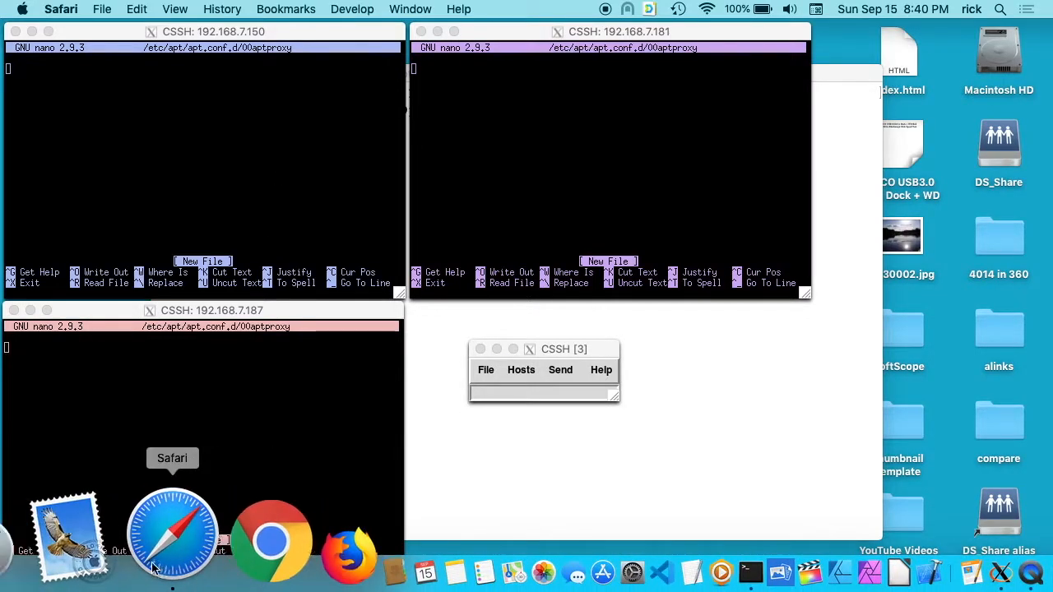
{"action": "left_click", "coordinate": [172, 535]}
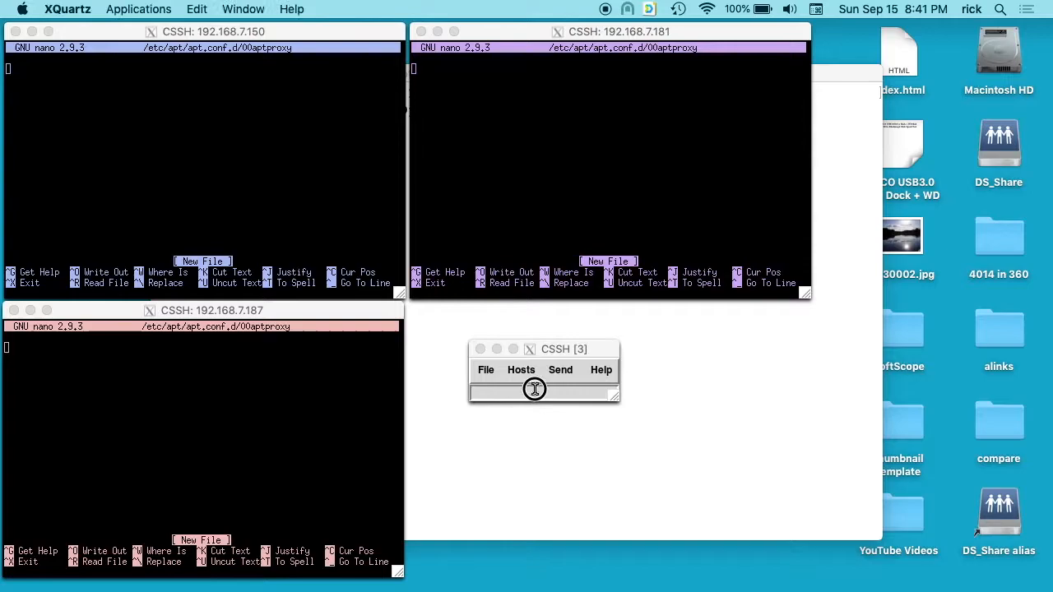
{"action": "left_click", "coordinate": [533, 393]}
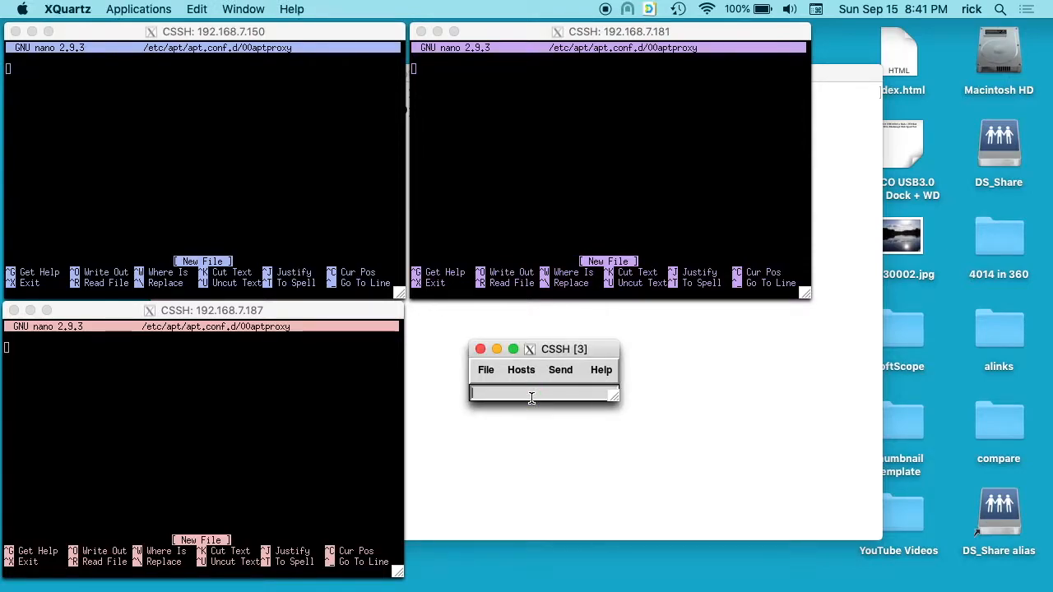
{"action": "type", "text": "6"}
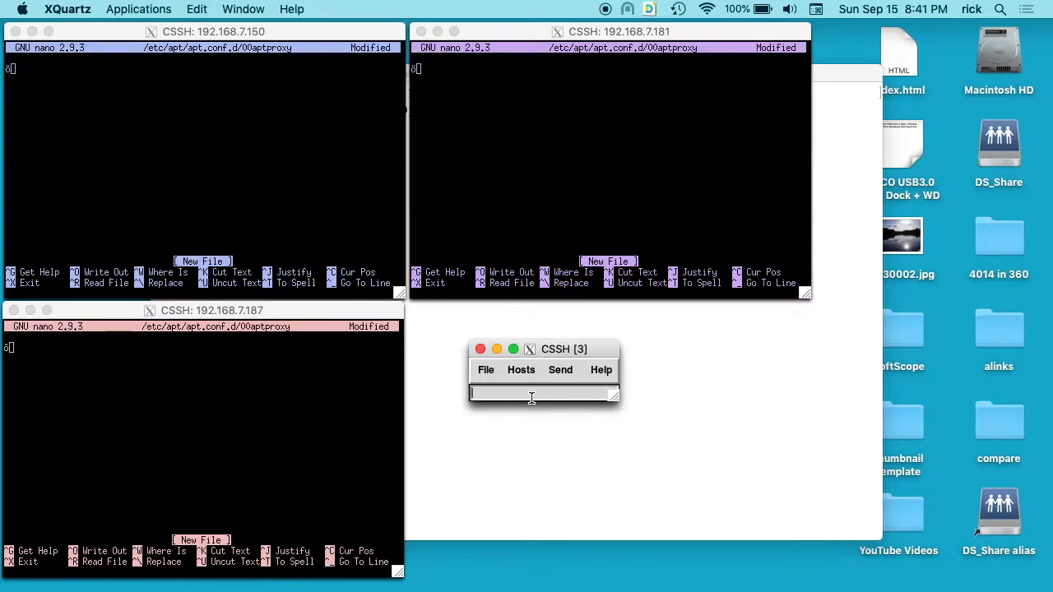
{"action": "left_click", "coordinate": [197, 9]}
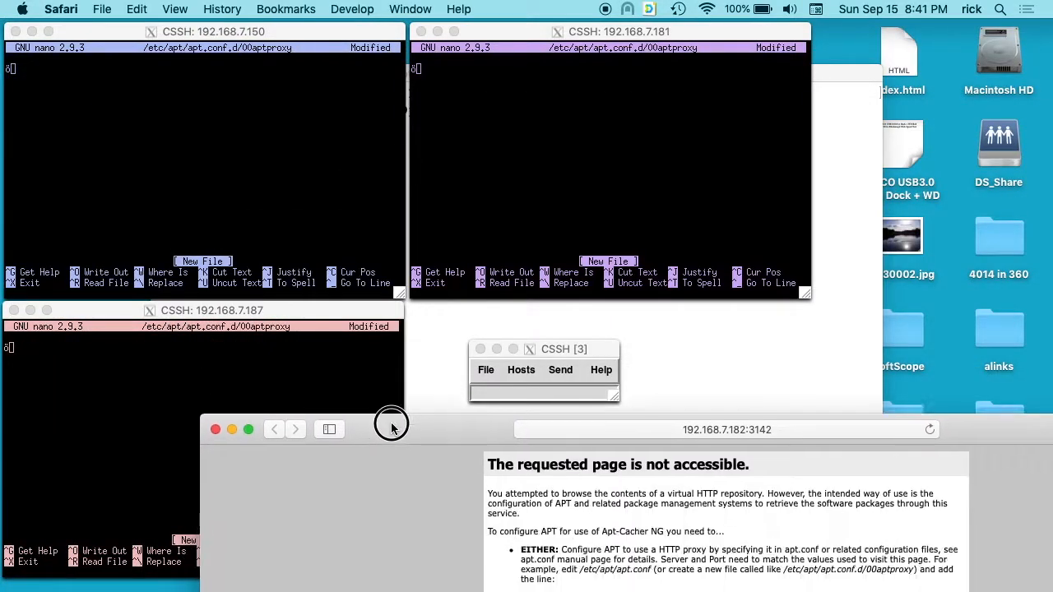
{"action": "left_click", "coordinate": [543, 393]}
{"action": "type", "text": "Acquire"}
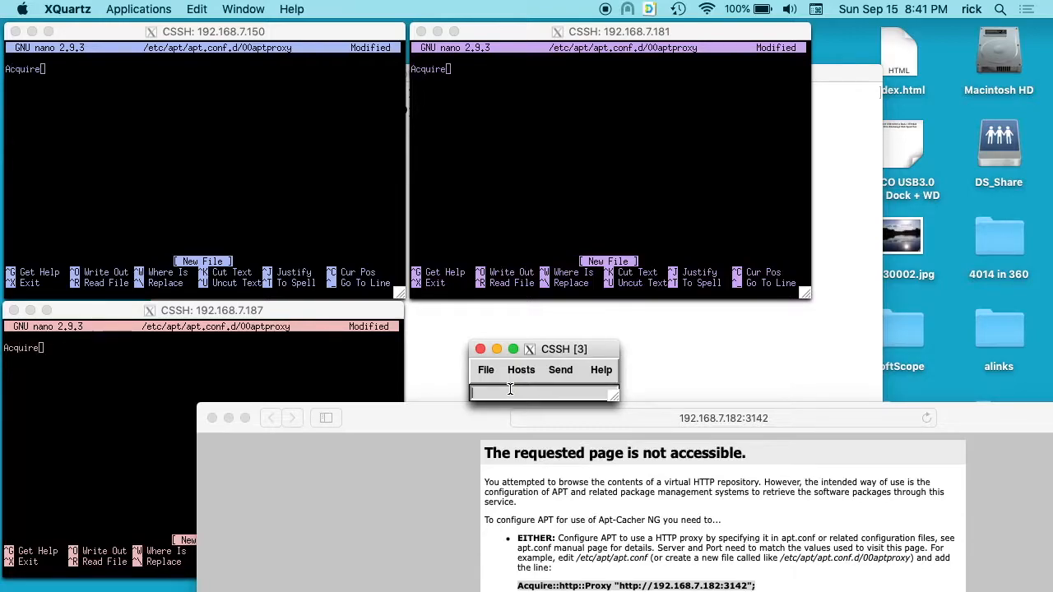
{"action": "type", "text": "::http"}
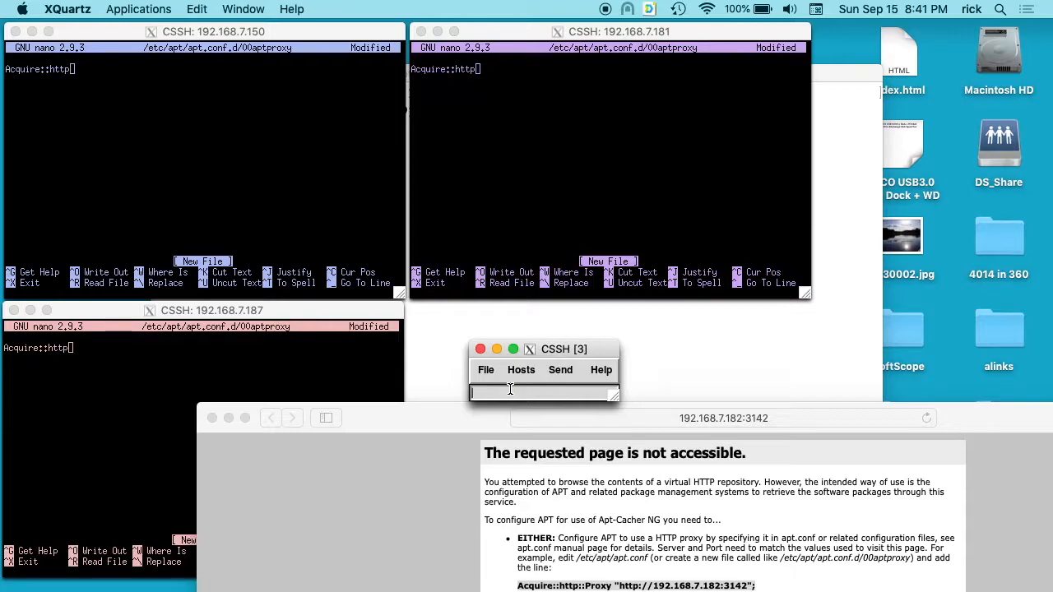
{"action": "type", "text": ":"}
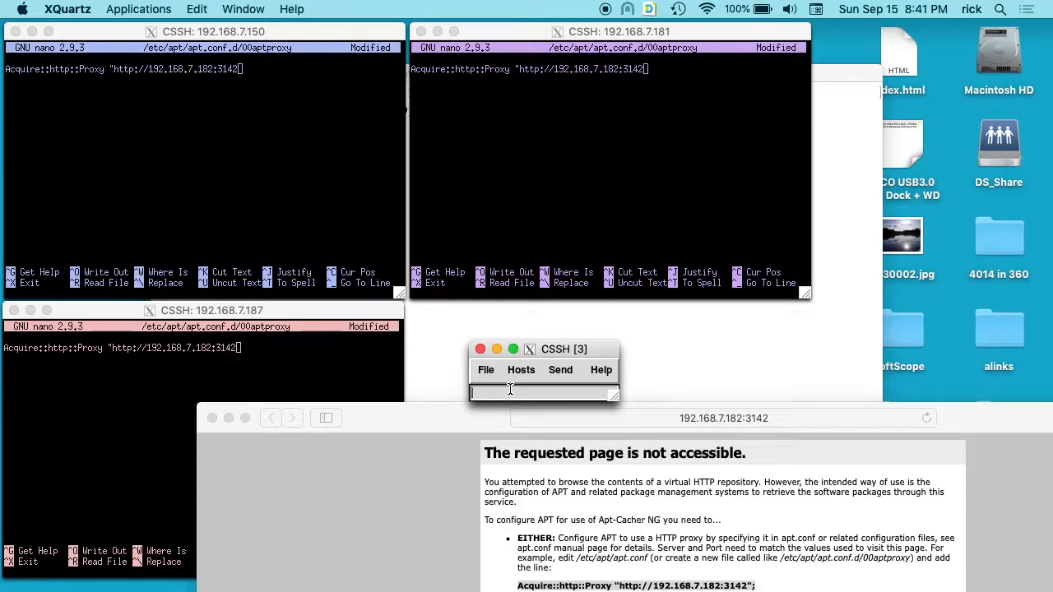
{"action": "type", "text": ";"}
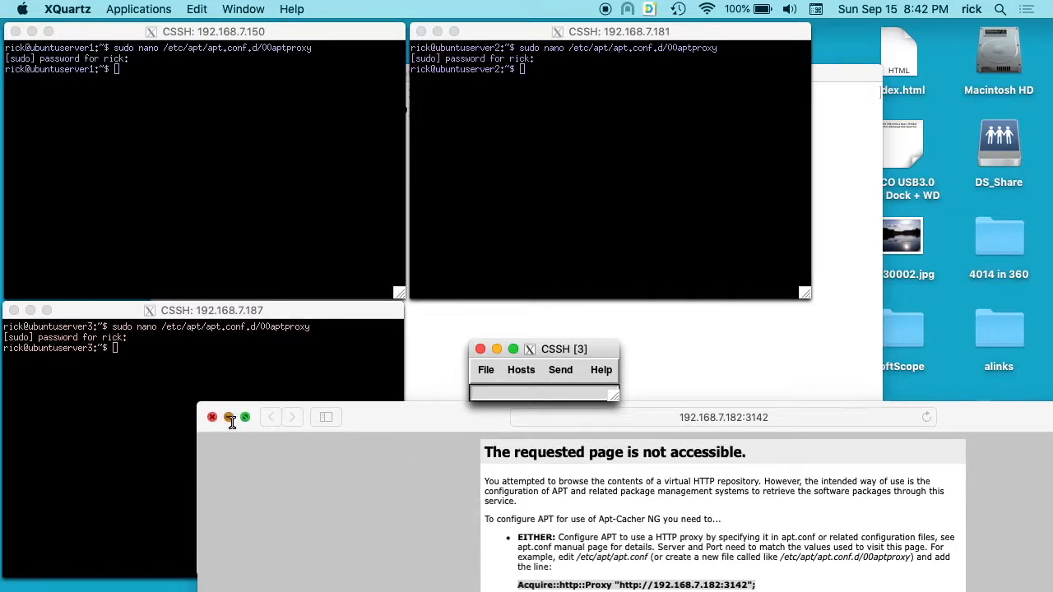
Step: Hide the Safari page and run 'sudo apt update' on all three servers
{"action": "left_click", "coordinate": [212, 417]}
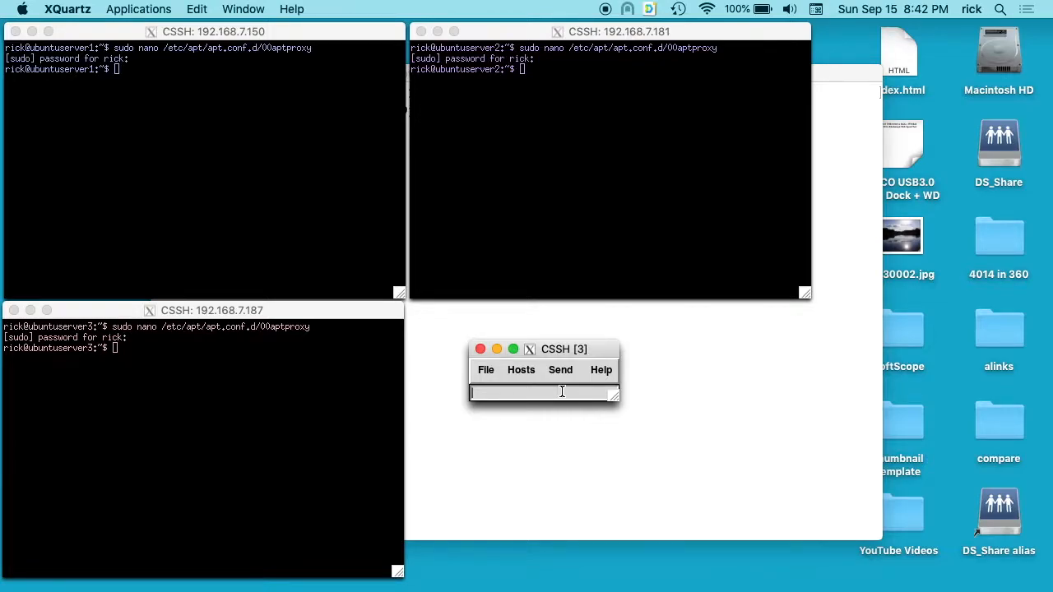
{"action": "type", "text": "sudo apt updat"}
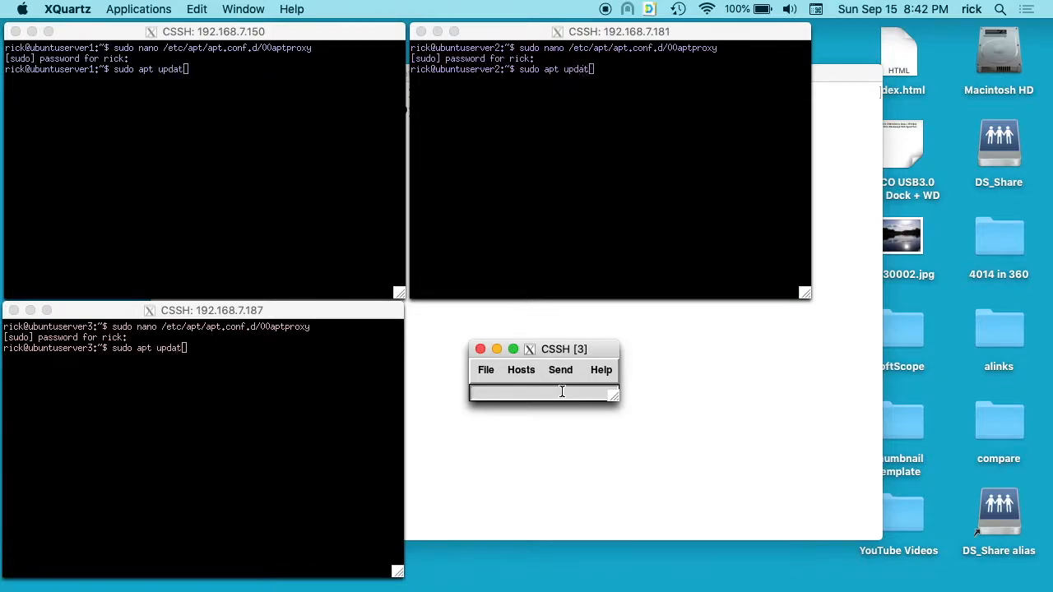
{"action": "key", "text": "return"}
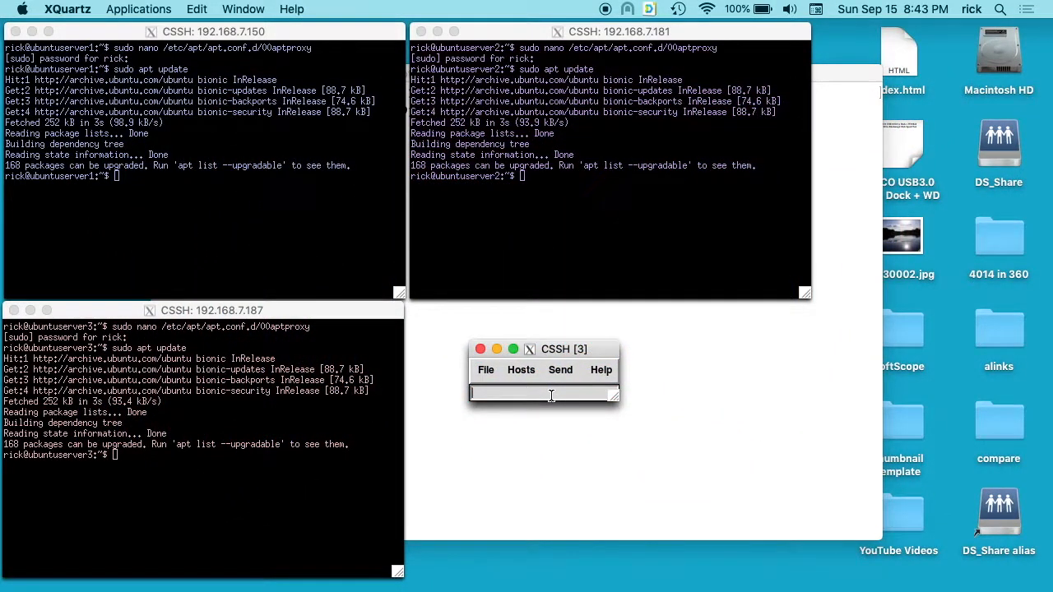
{"action": "type", "text": "sudo apt"}
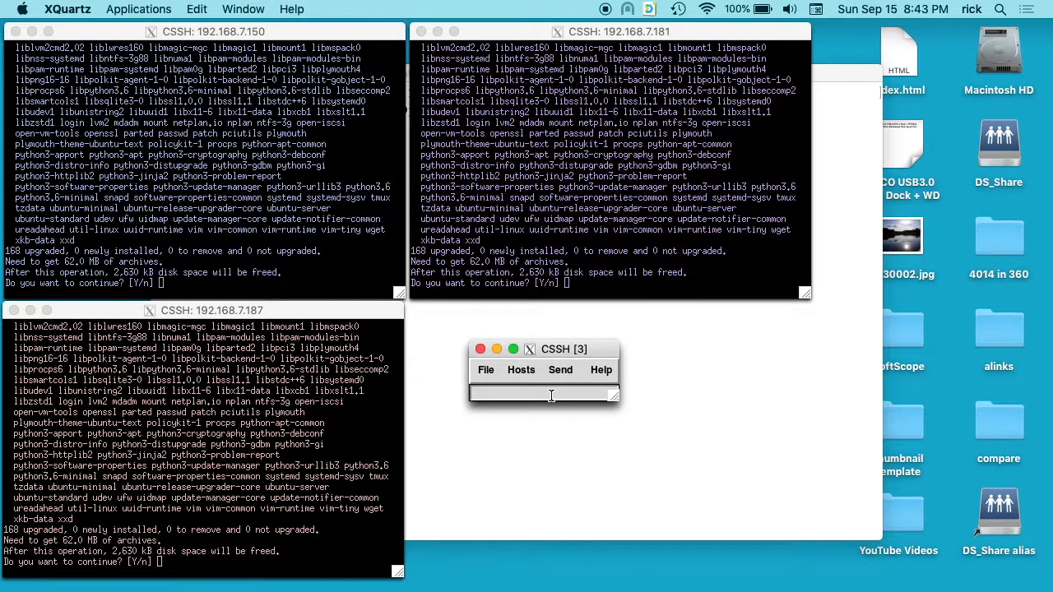
Step: Confirm the 168-package apt upgrade by answering Y on all three servers
{"action": "type", "text": "Y"}
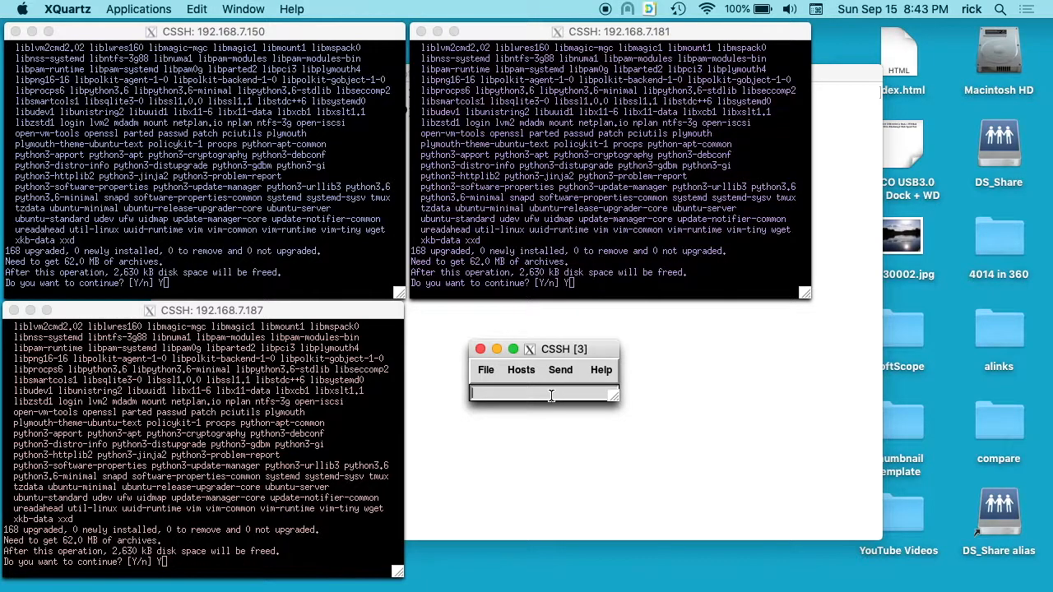